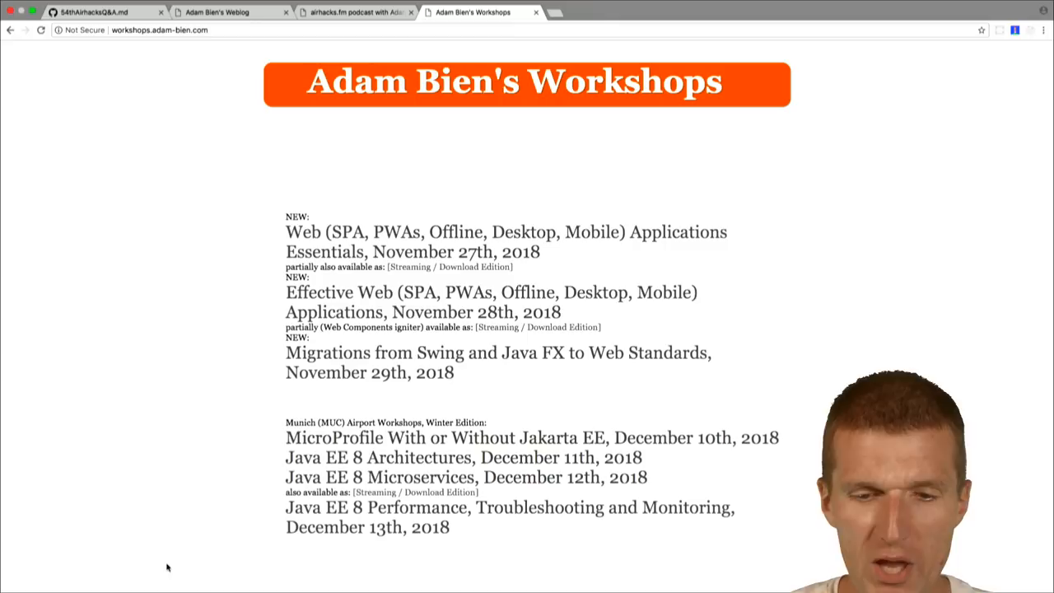
Toggle between the airhacks.fm podcast and workshops tabs, ending on the podcast episode list.
click(354, 24)
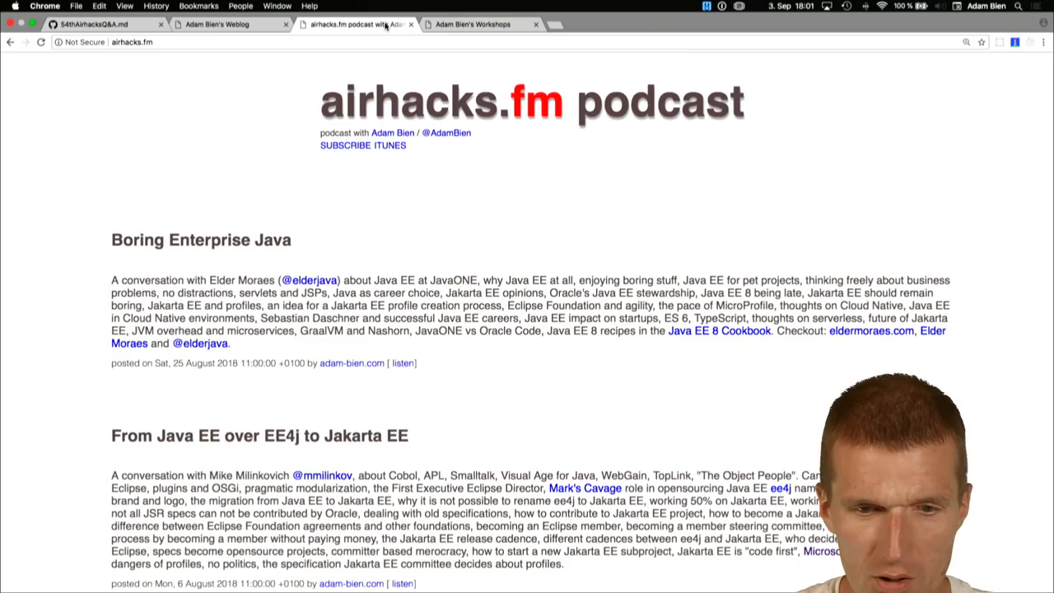
click(477, 23)
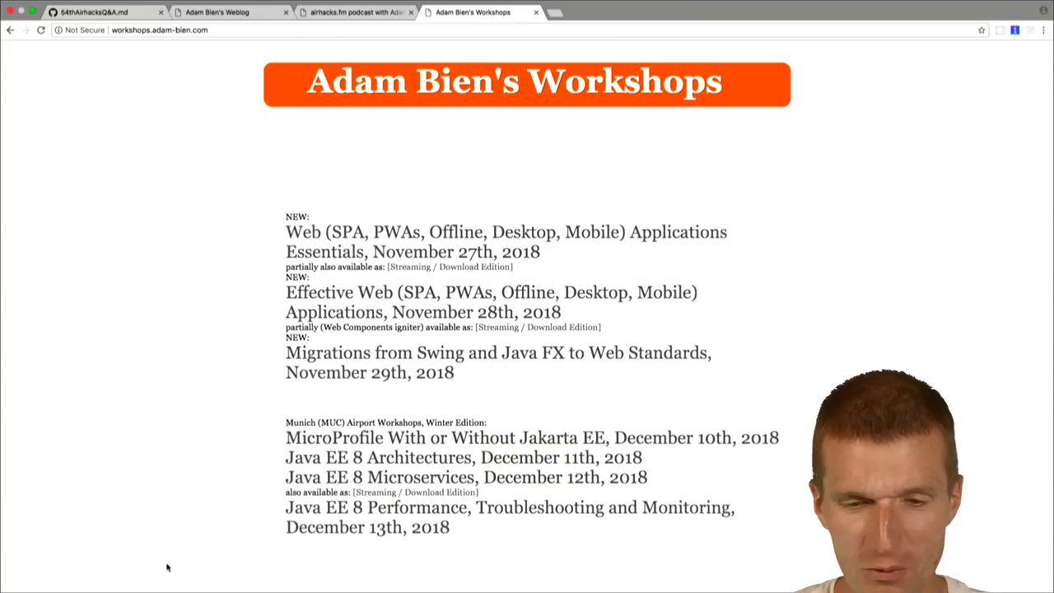
click(354, 23)
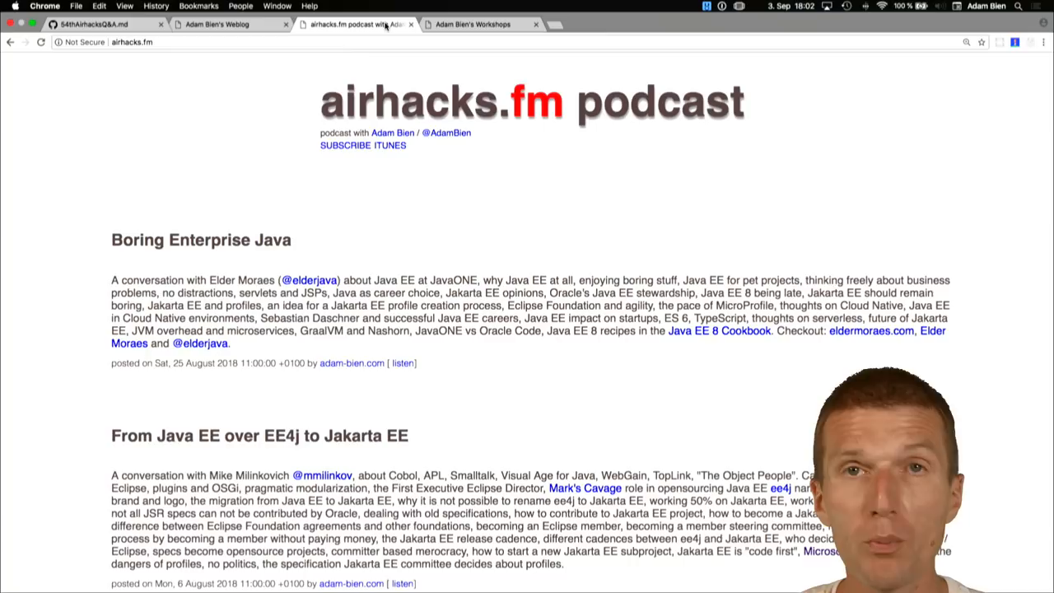
Close the airhacks.fm podcast and Adam Bien's Workshops tabs.
click(477, 23)
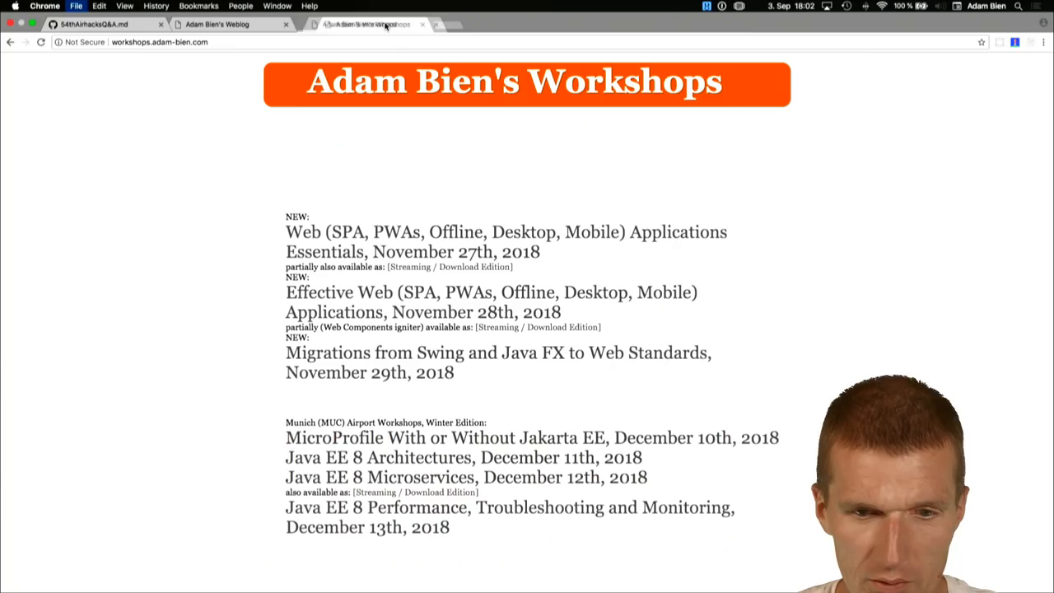
click(421, 24)
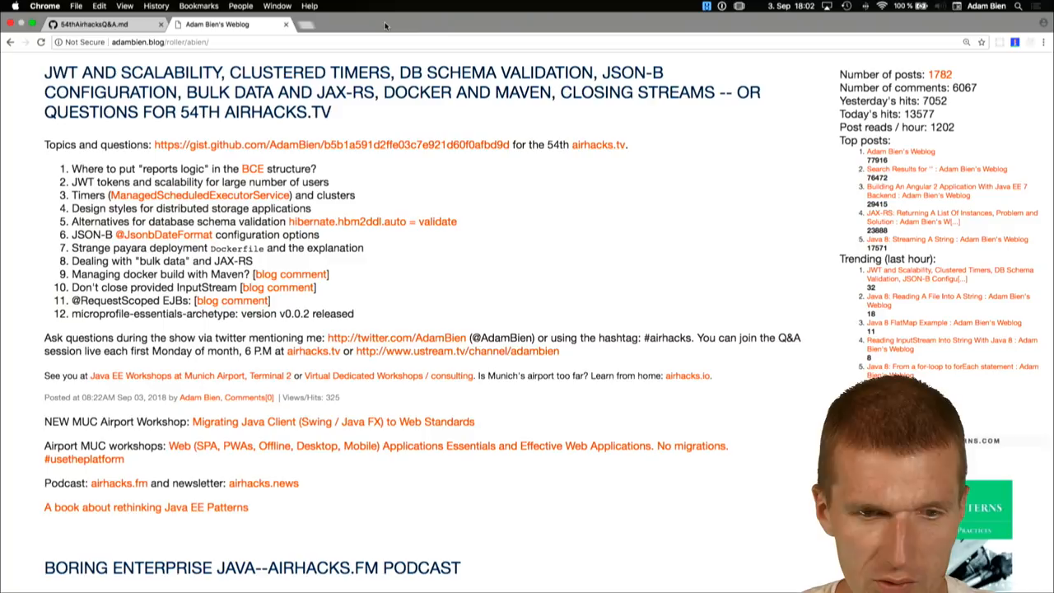
Open the 54th airhacks.tv questions gist from the weblog post's link.
click(336, 144)
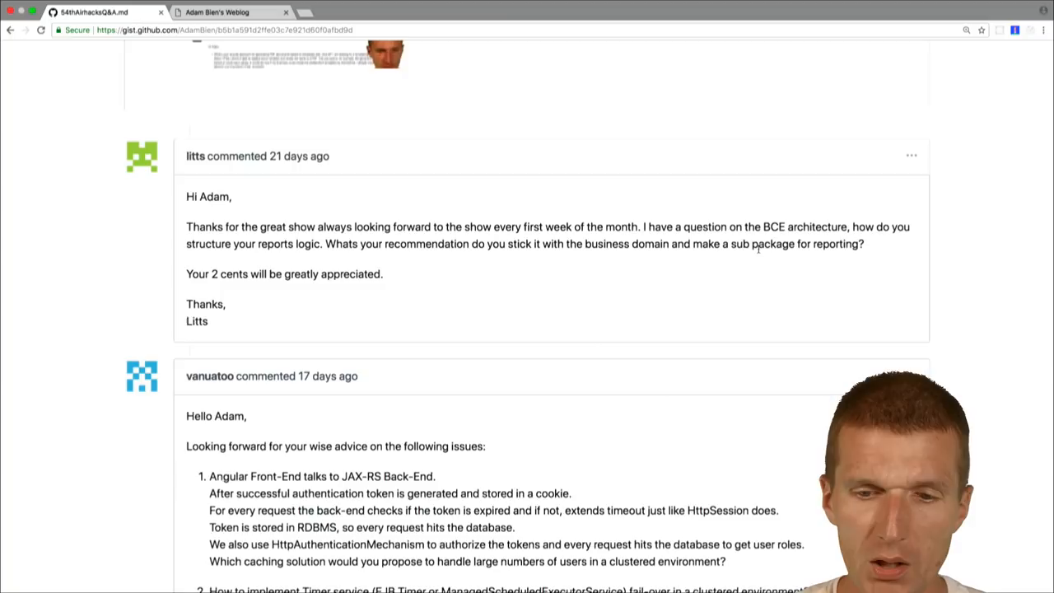
scroll(down, 3)
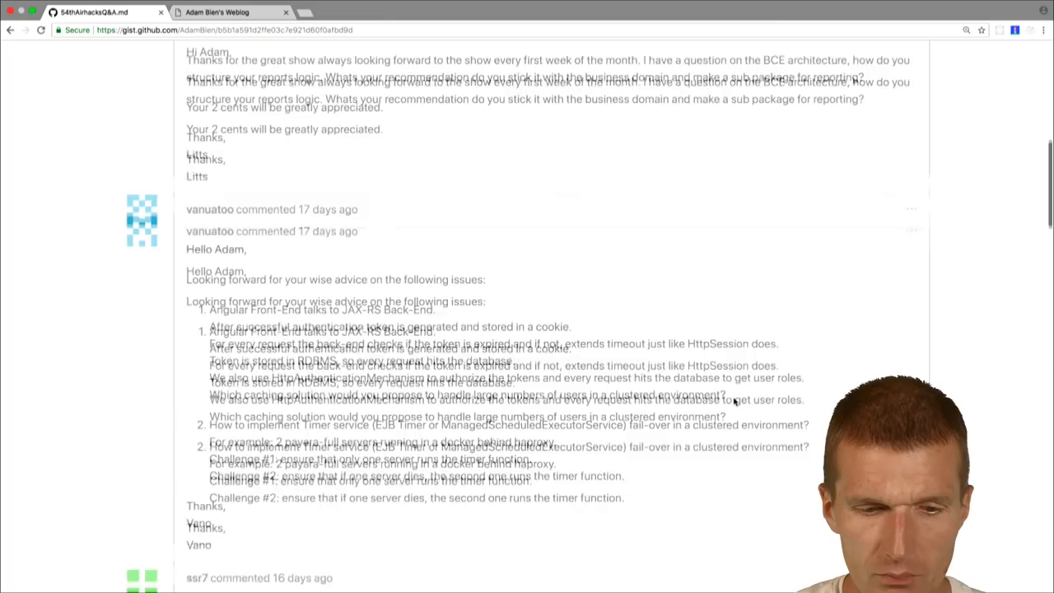
scroll(up, 3)
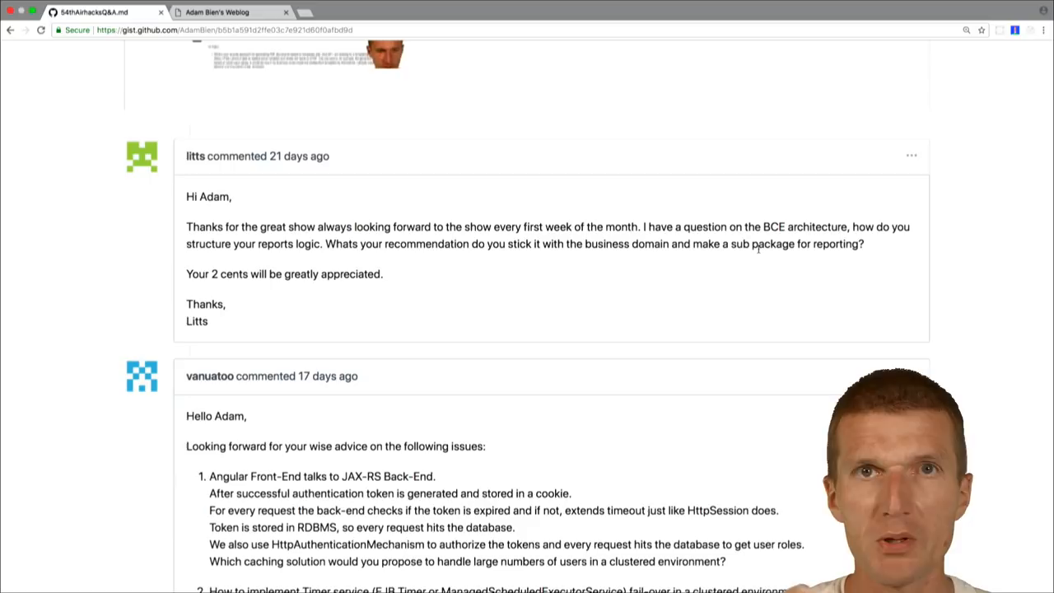
scroll(down, 3)
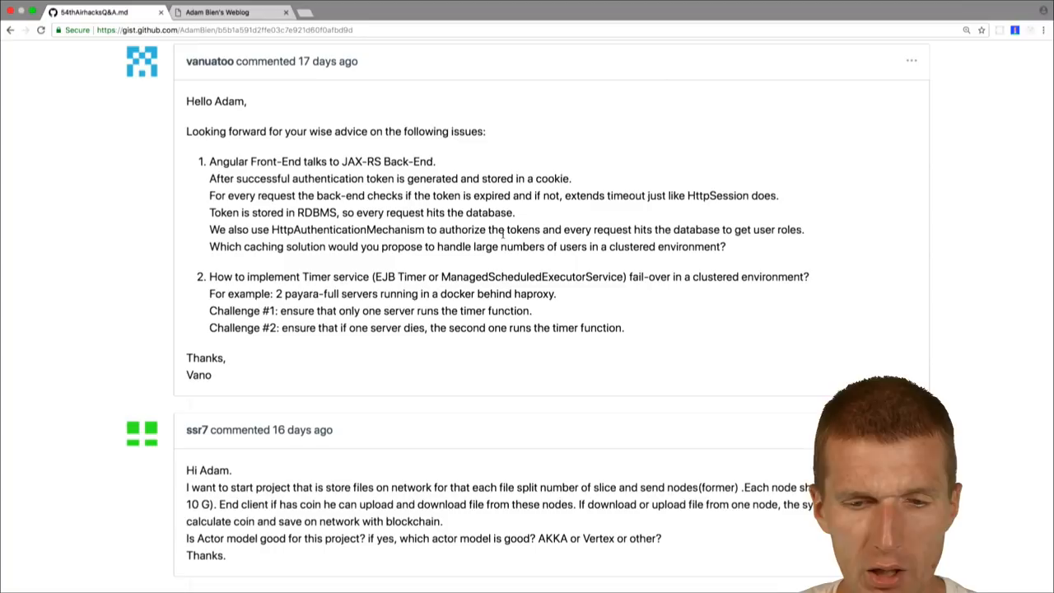
Open the Java EE 7+ alternative article in an extra tab beside the gist.
click(216, 11)
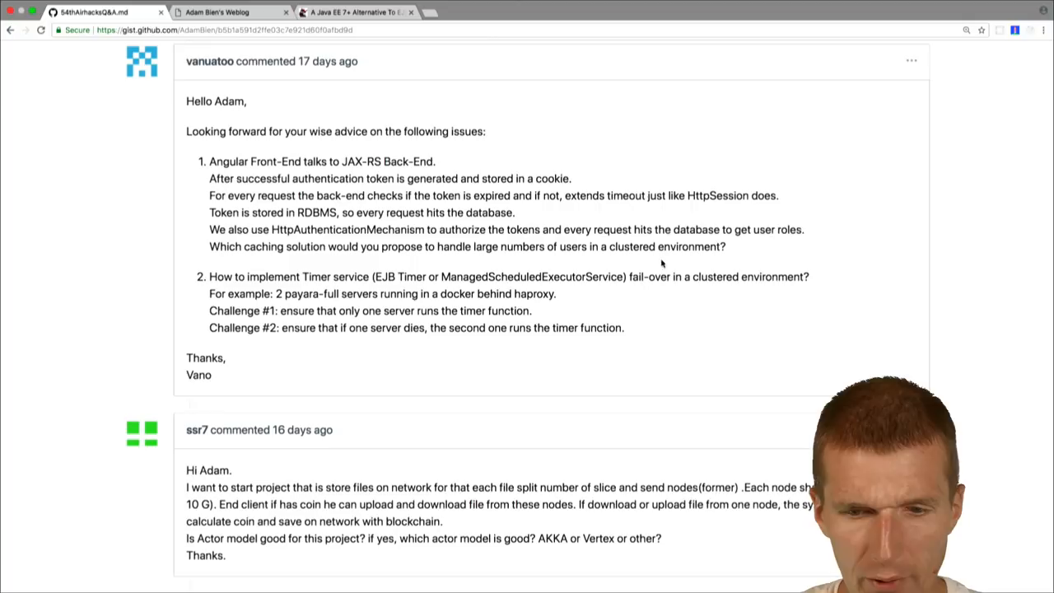
drag(630, 277, 809, 277)
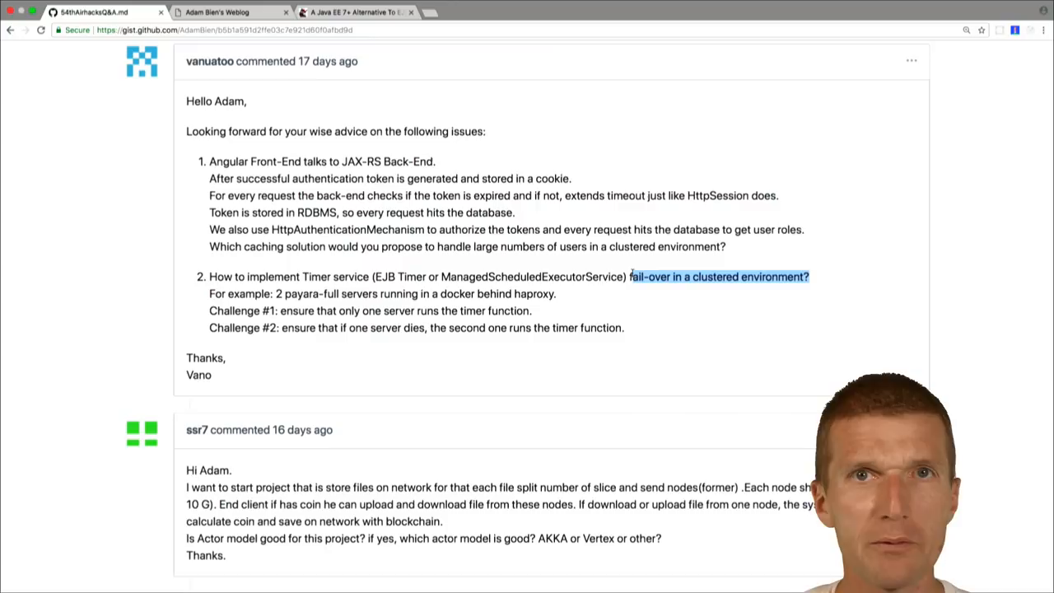
scroll(down, 3)
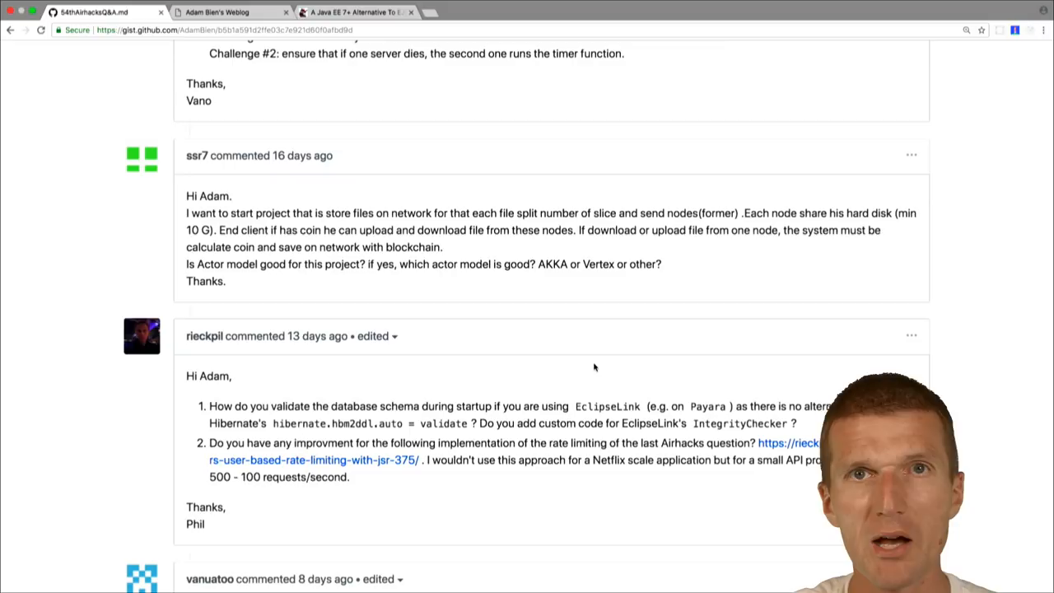
Scroll through rieckpil's EclipseLink schema validation and rate limiting question toward the Payara5 Dockerfile one.
scroll(down, 3)
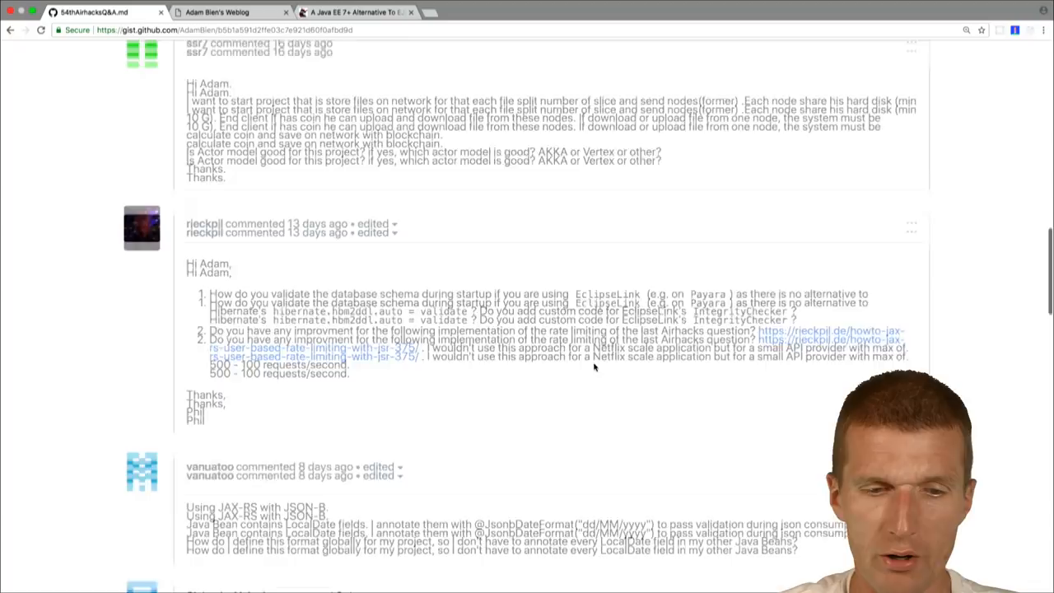
scroll(down, 3)
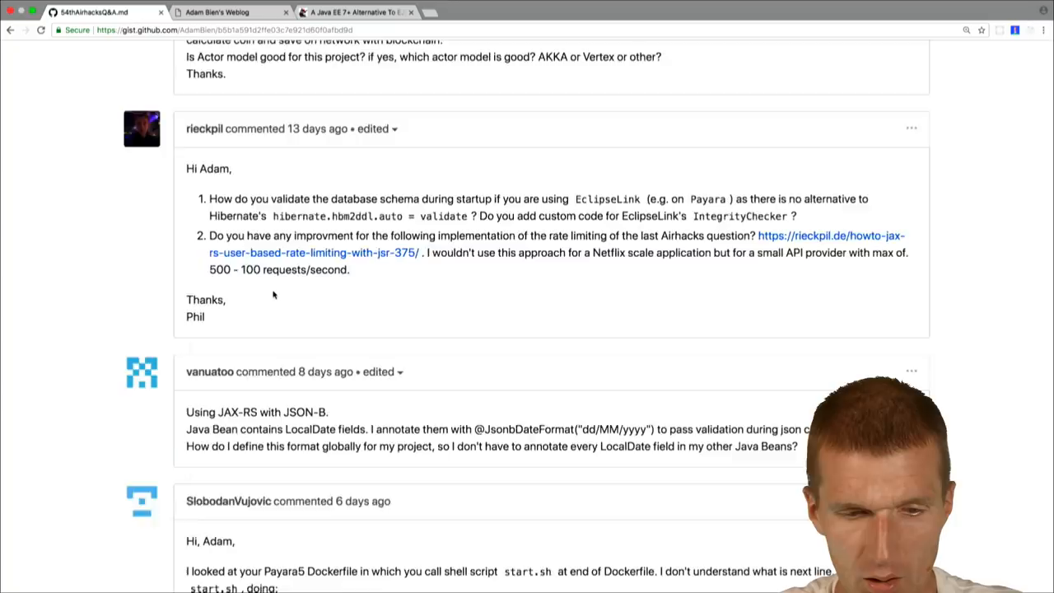
scroll(down, 3)
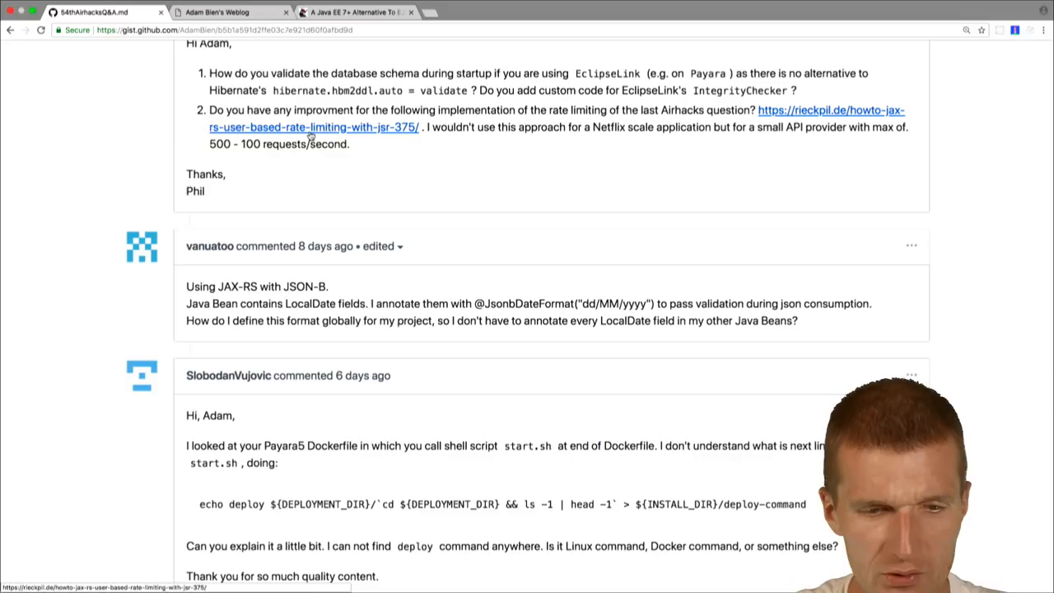
scroll(down, 3)
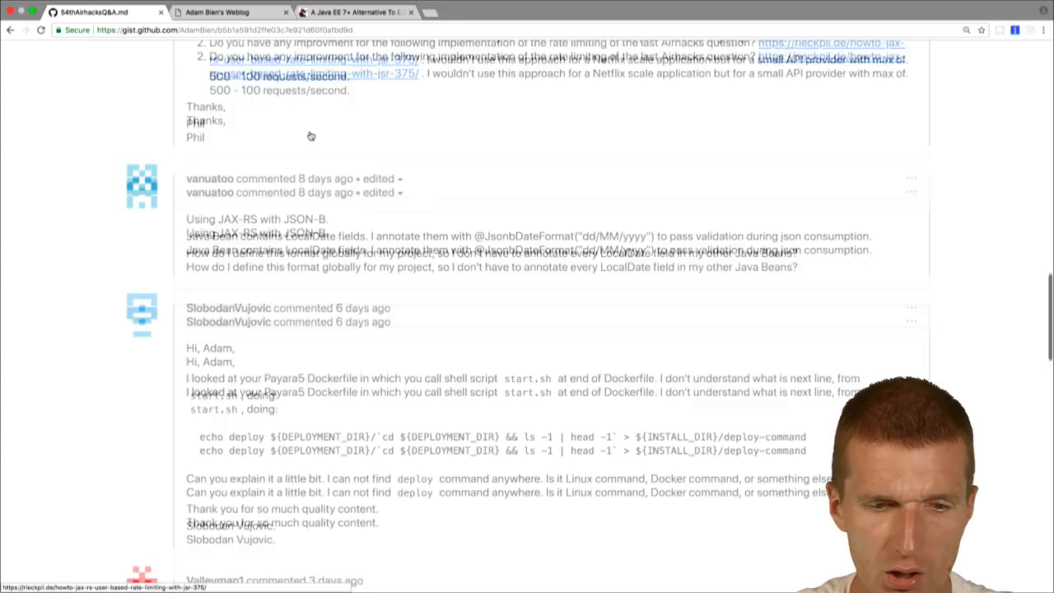
scroll(down, 3)
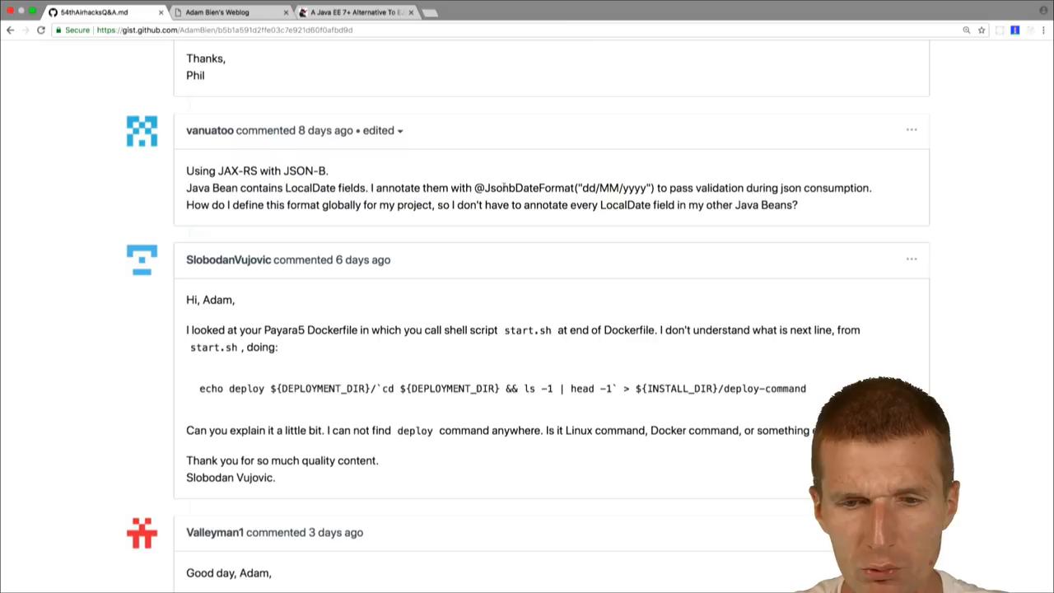
click(217, 24)
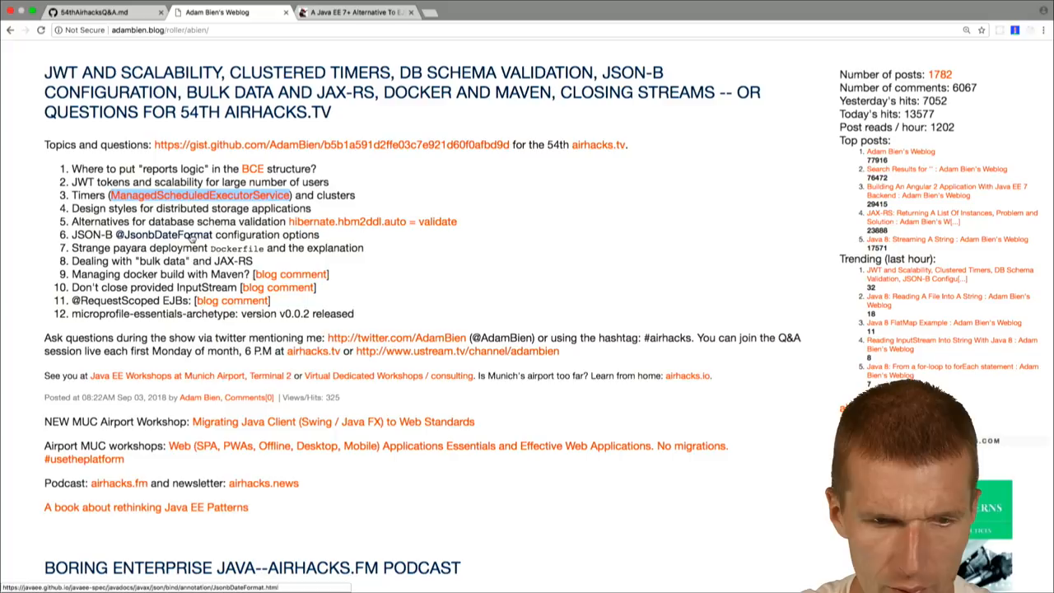
click(162, 234)
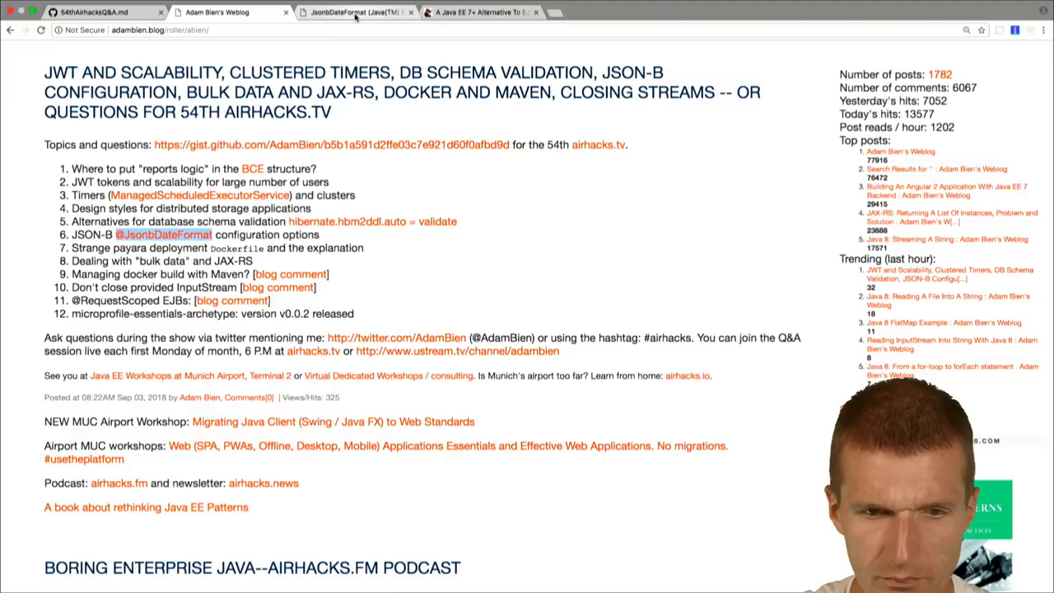
click(354, 11)
text(adam bien)
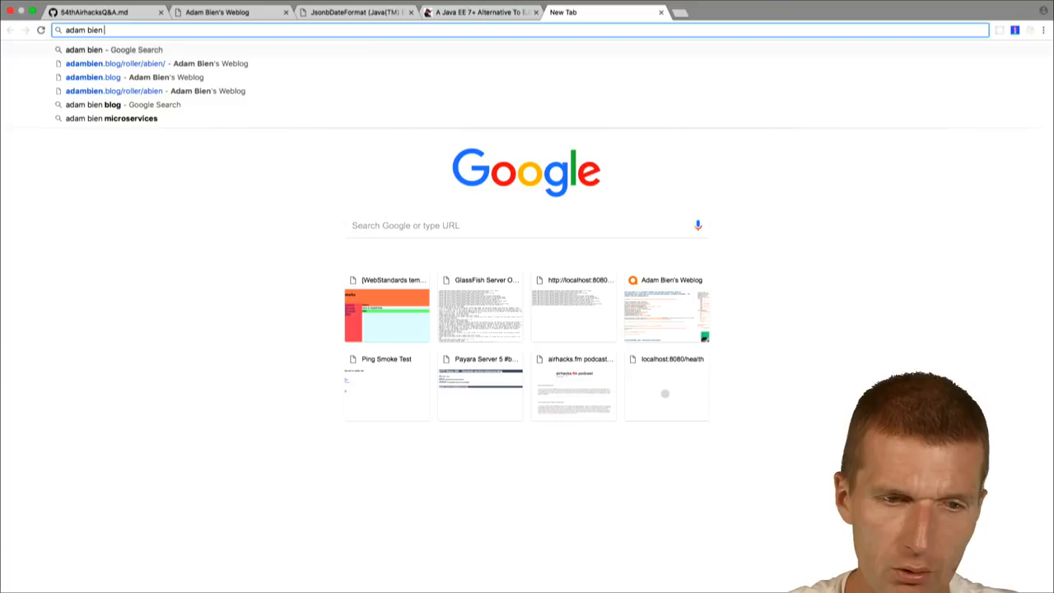
Search, read the 'Private Fields Serialization with JSON' post, then return to the gist.
key(Return)
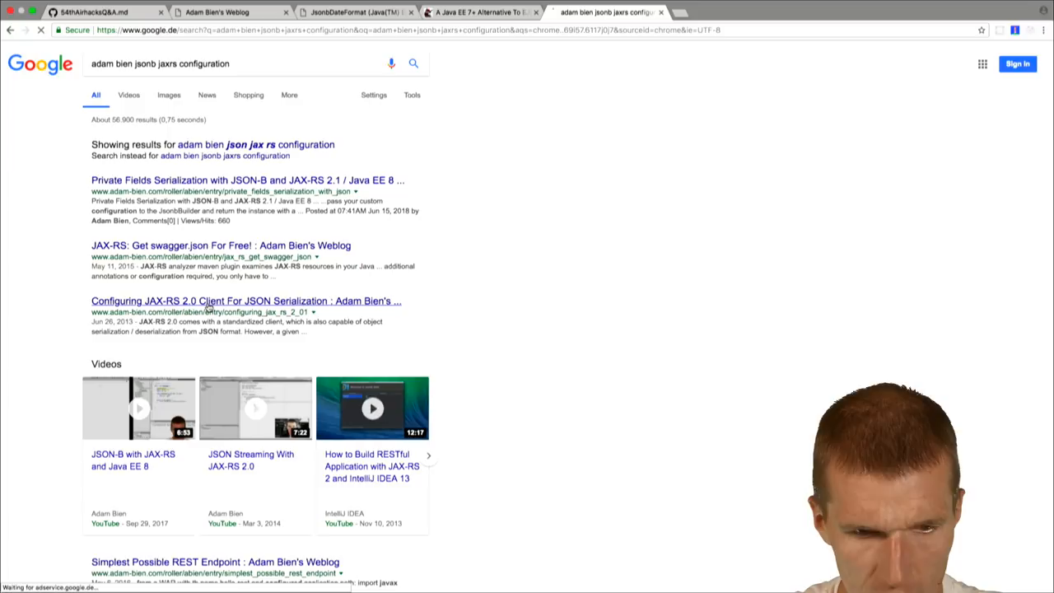
double_click(204, 63)
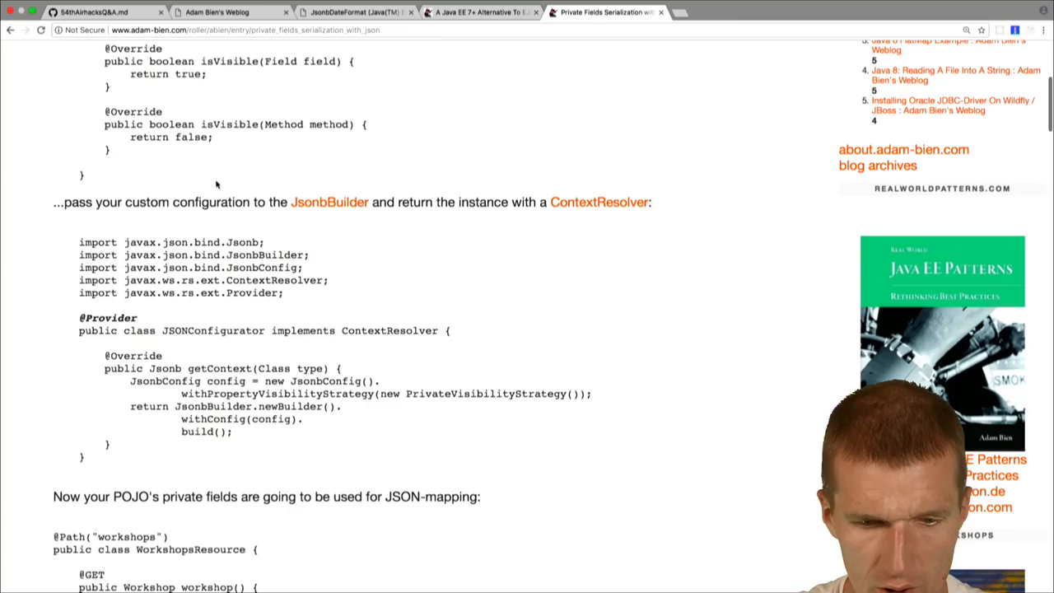
scroll(down, 3)
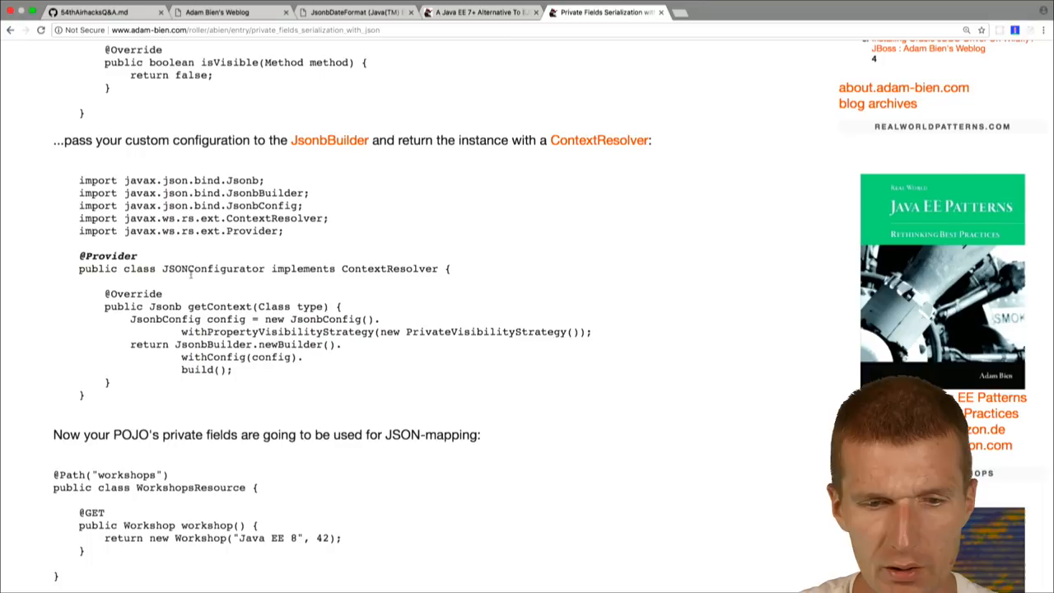
scroll(down, 3)
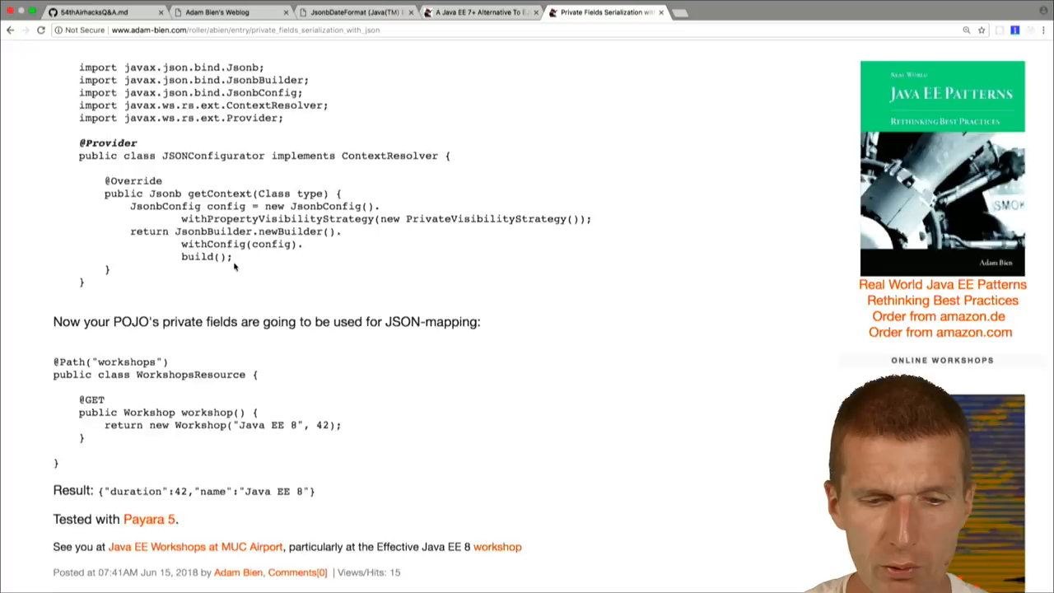
scroll(up, 3)
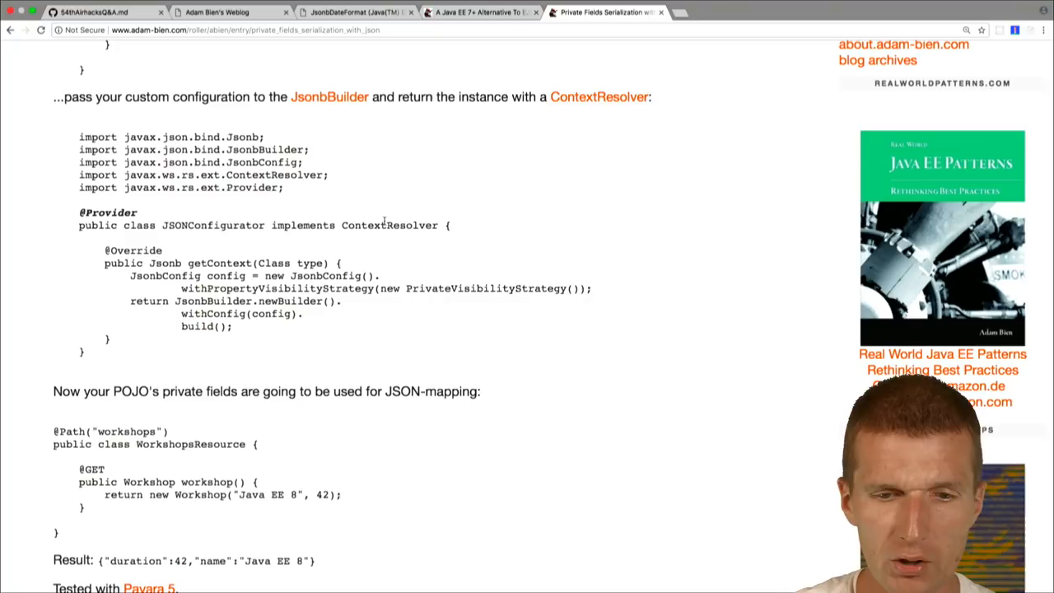
click(94, 12)
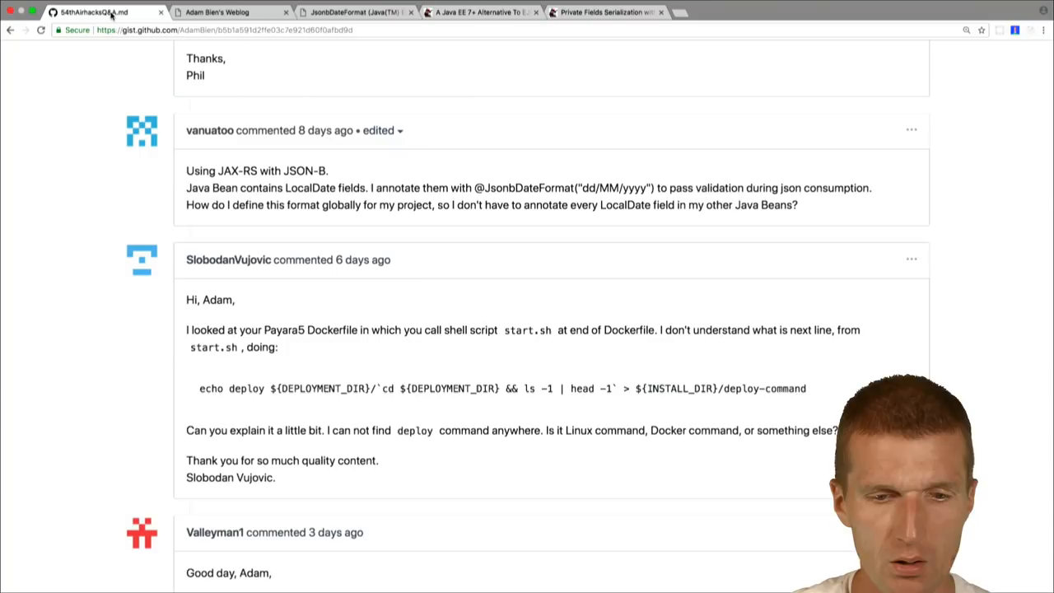
scroll(down, 3)
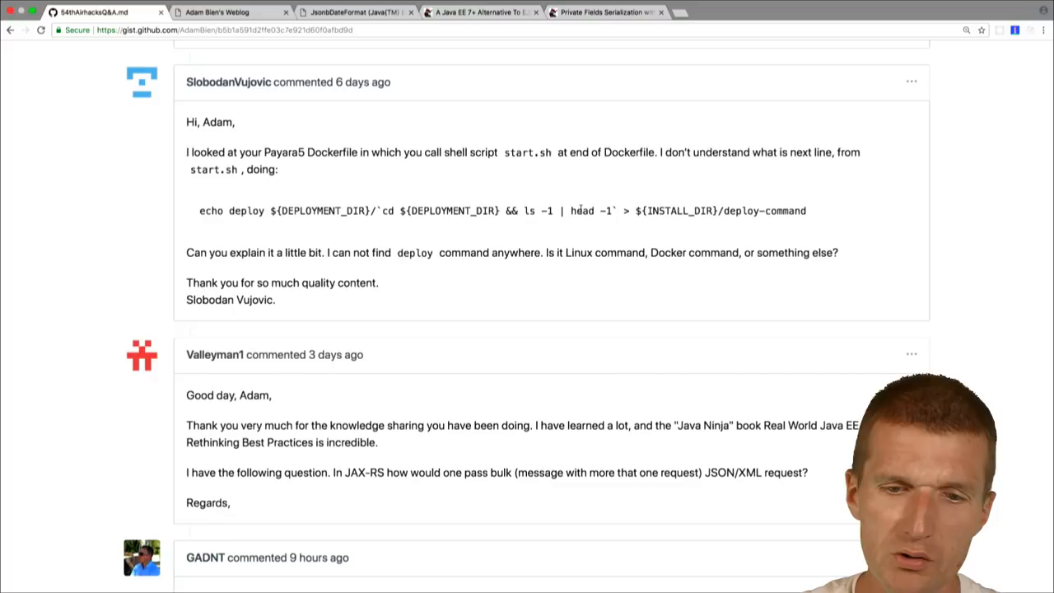
double_click(535, 211)
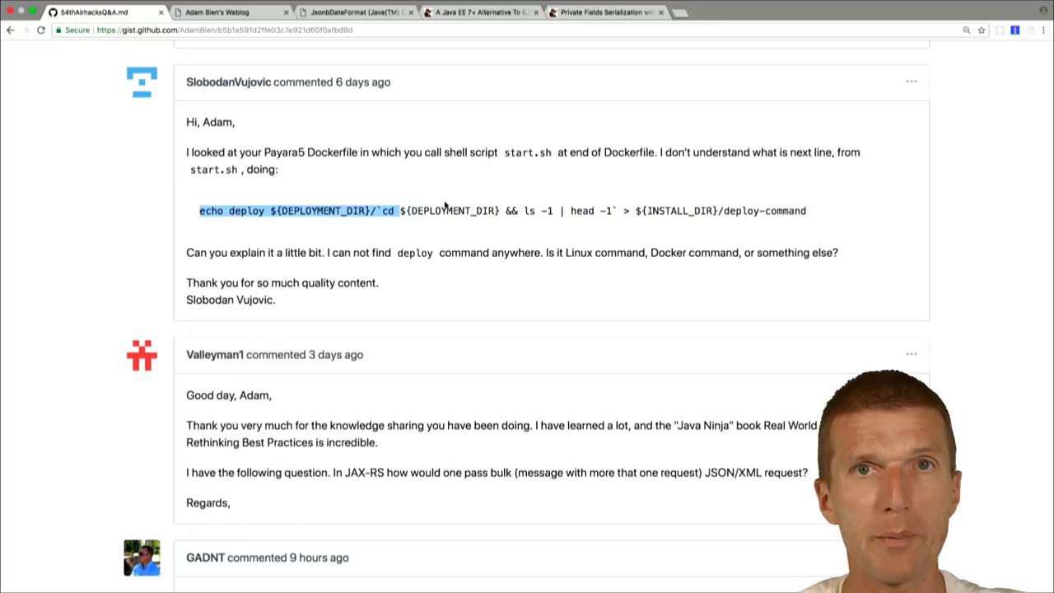
scroll(down, 3)
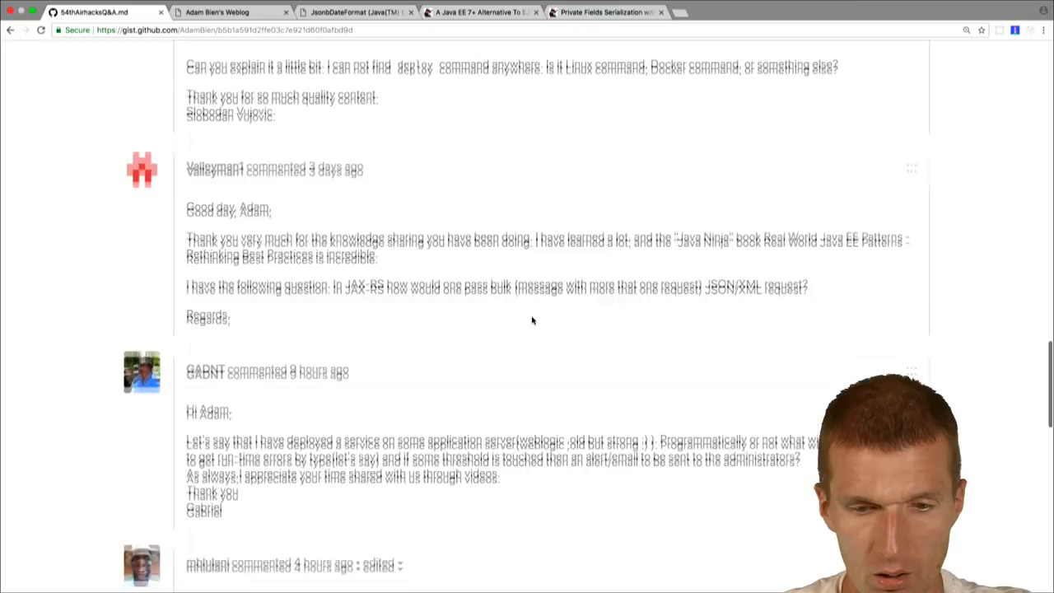
Highlight Valleyman1's bulk JAX-RS request question and scroll toward the runtime error alert question.
scroll(up, 3)
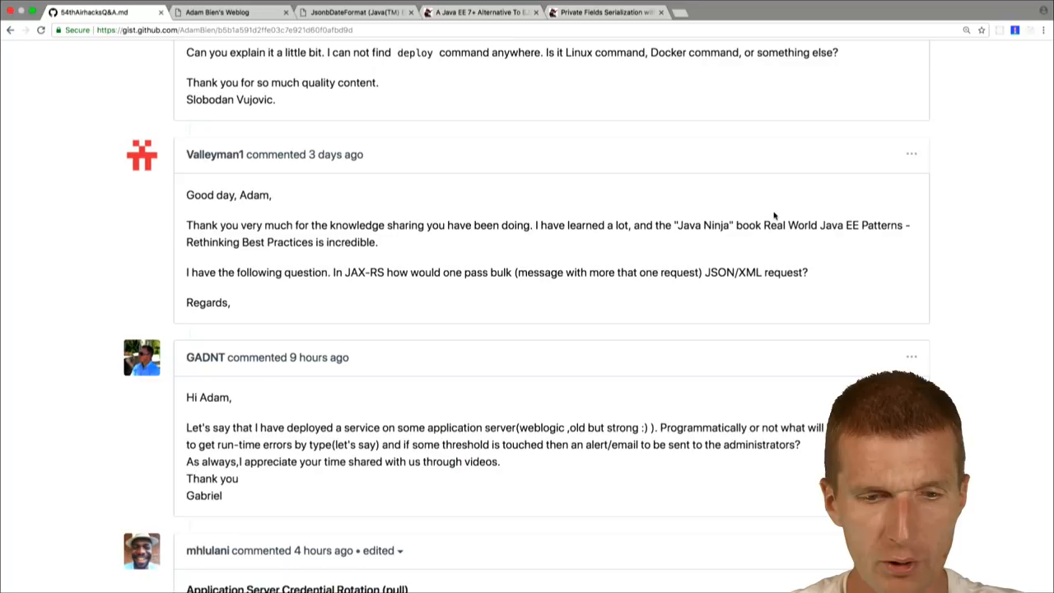
scroll(down, 3)
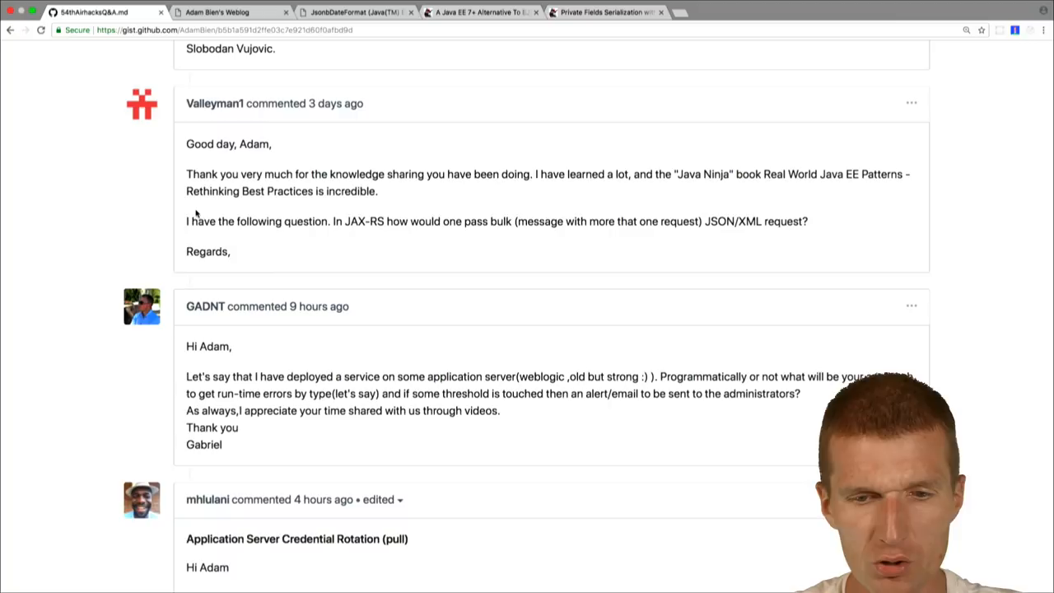
drag(424, 221, 512, 220)
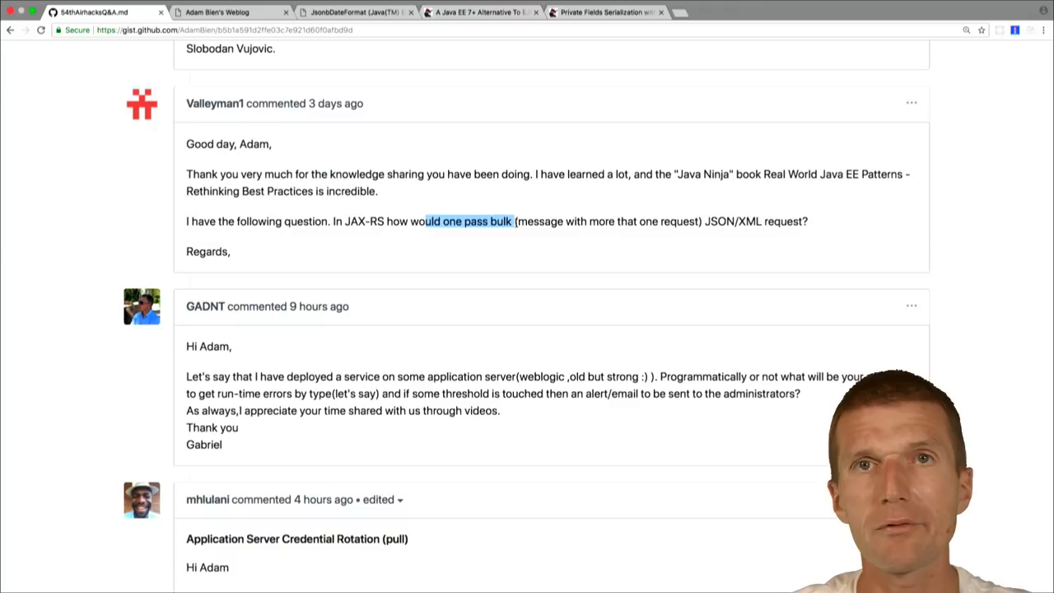
click(725, 12)
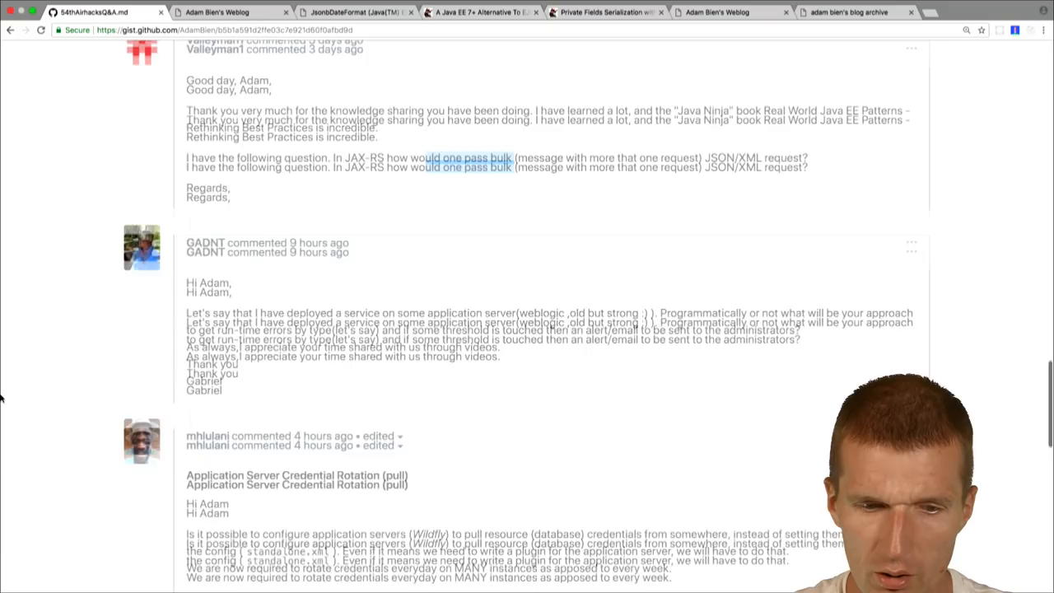
Mark 'weblogic' in the runtime-error question, then search 'adam bien firehos' in a new tab.
scroll(down, 3)
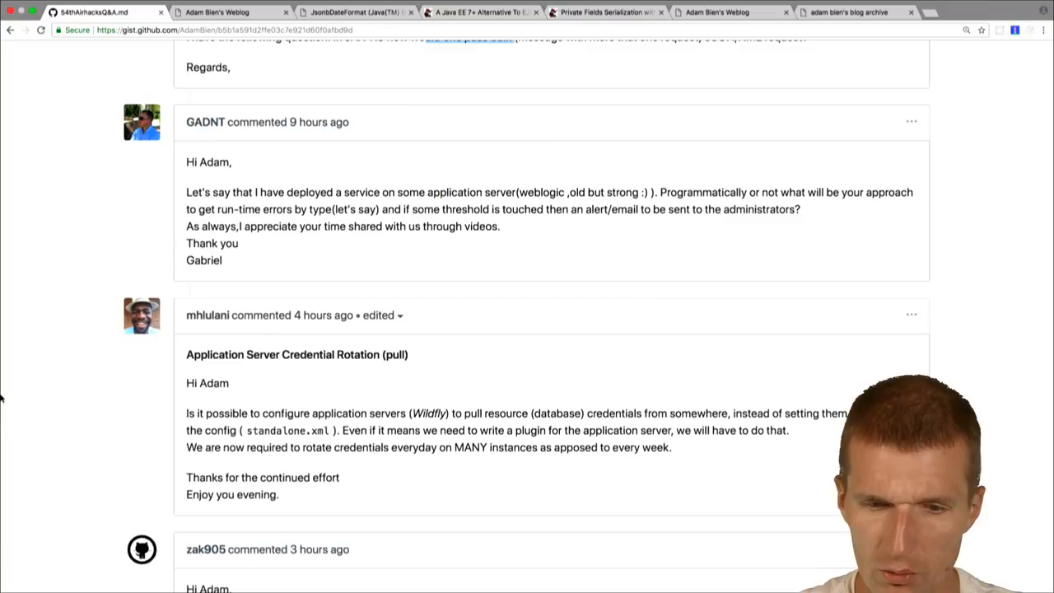
scroll(down, 3)
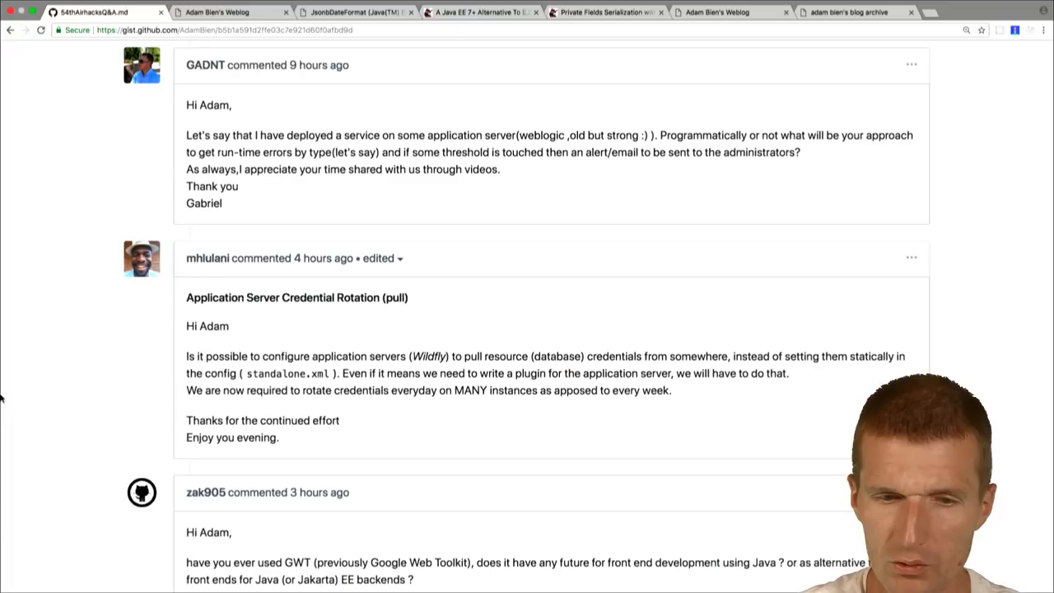
double_click(540, 135)
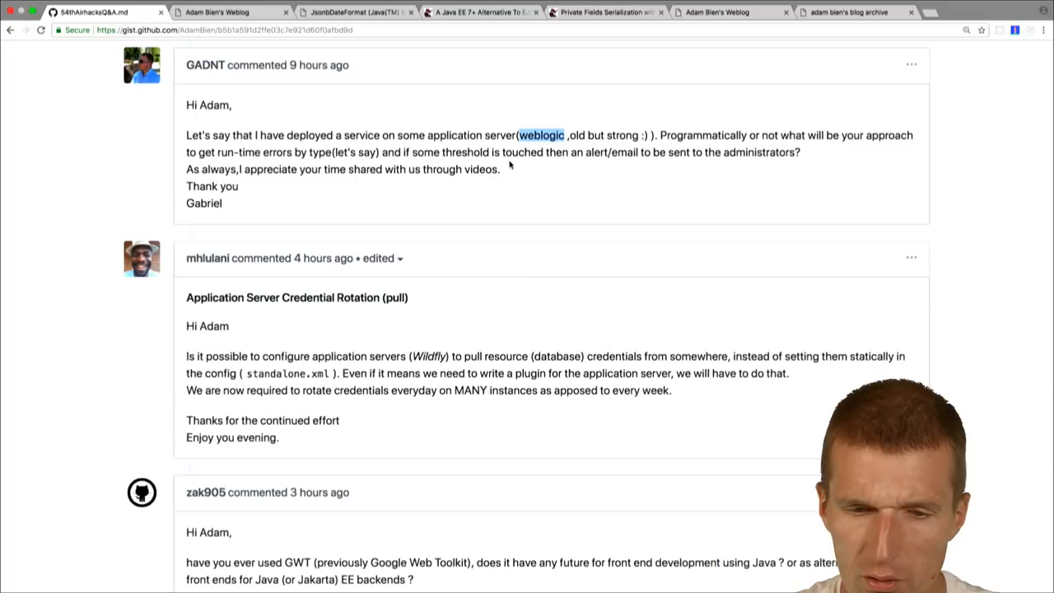
mouse_move(593, 171)
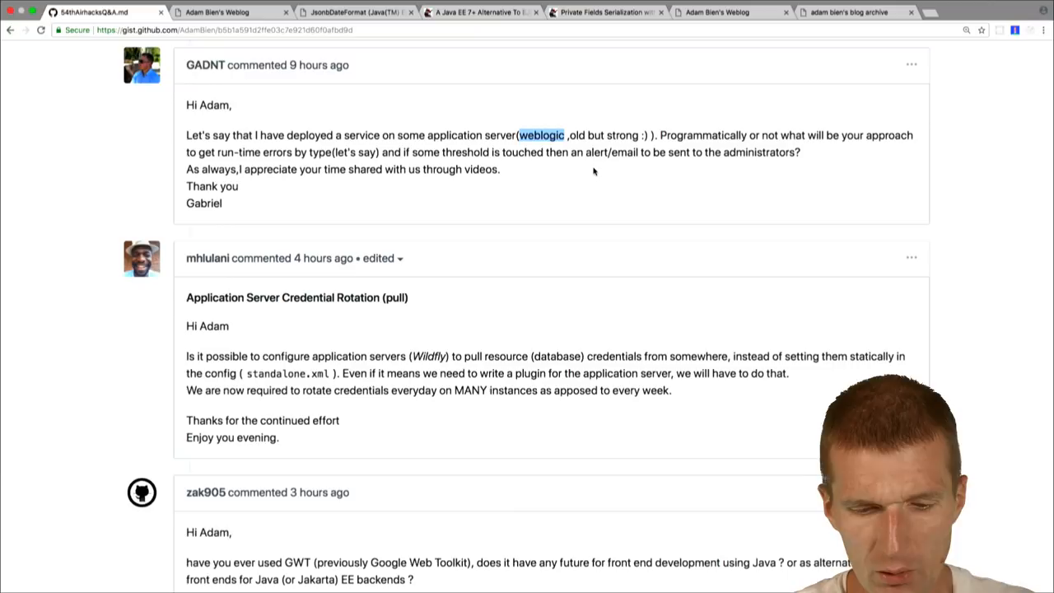
text(adam bien firehos)
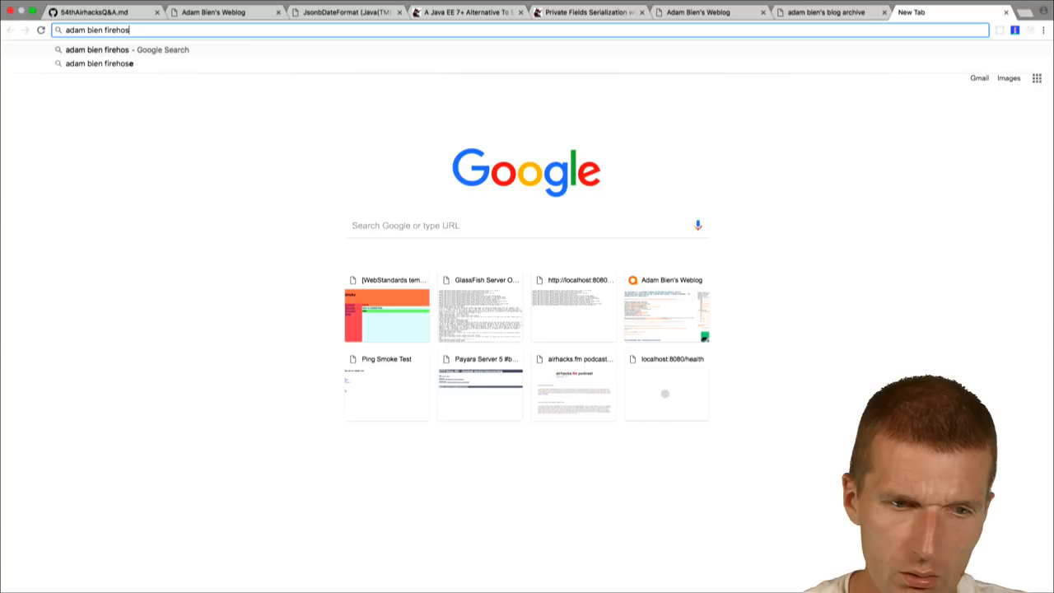
Open the AdamBien firehose repository from the suggestions and scroll its README.
click(116, 50)
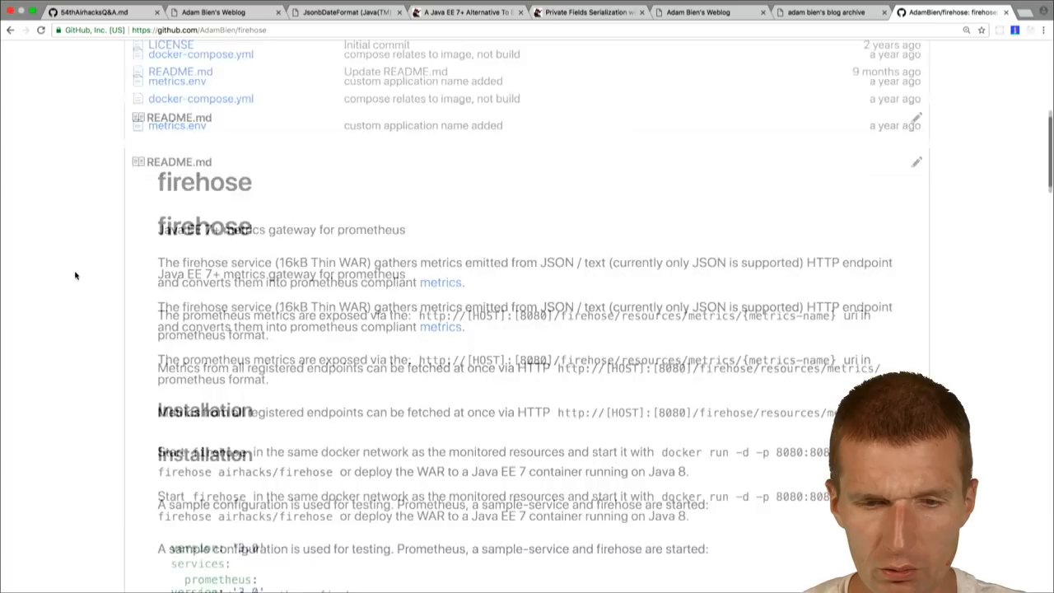
scroll(up, 3)
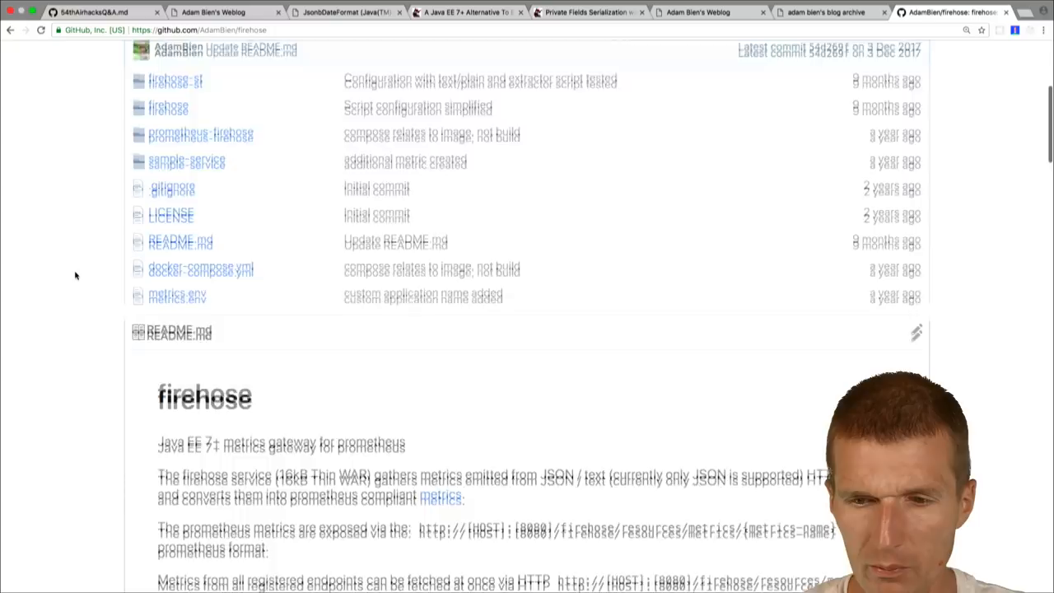
scroll(up, 3)
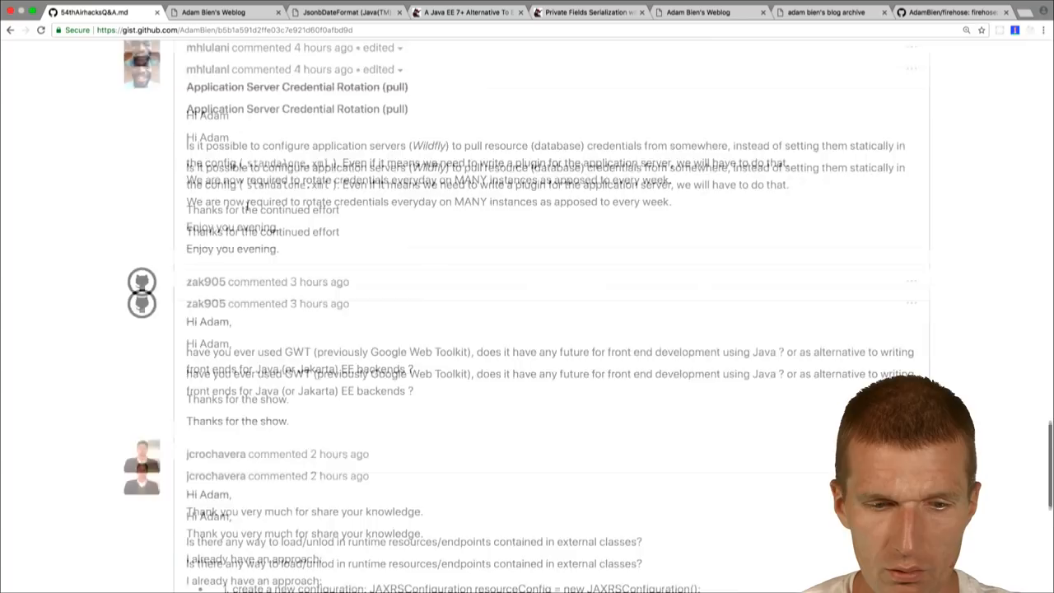
scroll(up, 3)
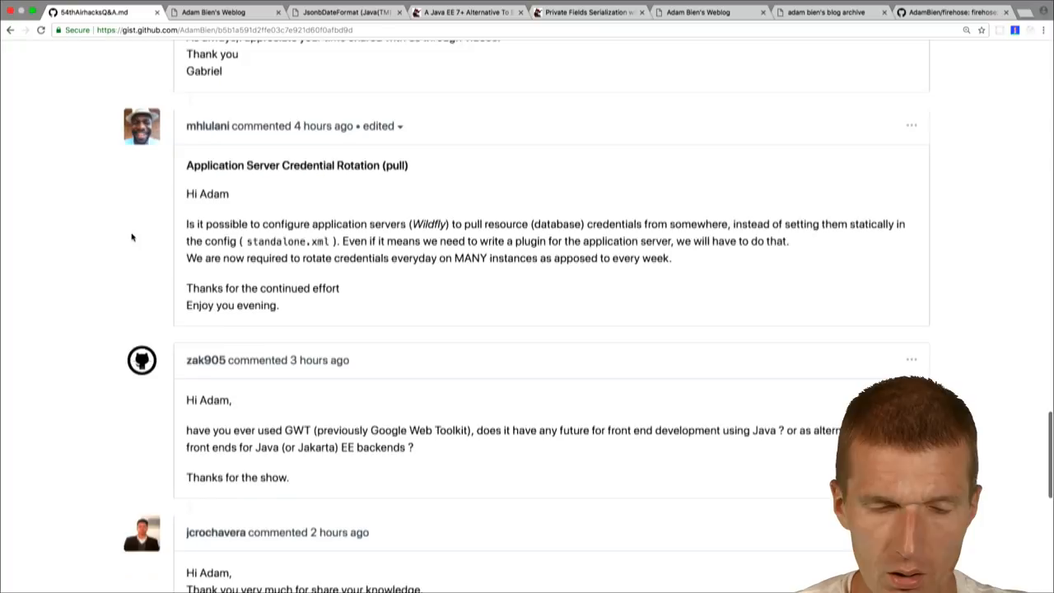
scroll(down, 3)
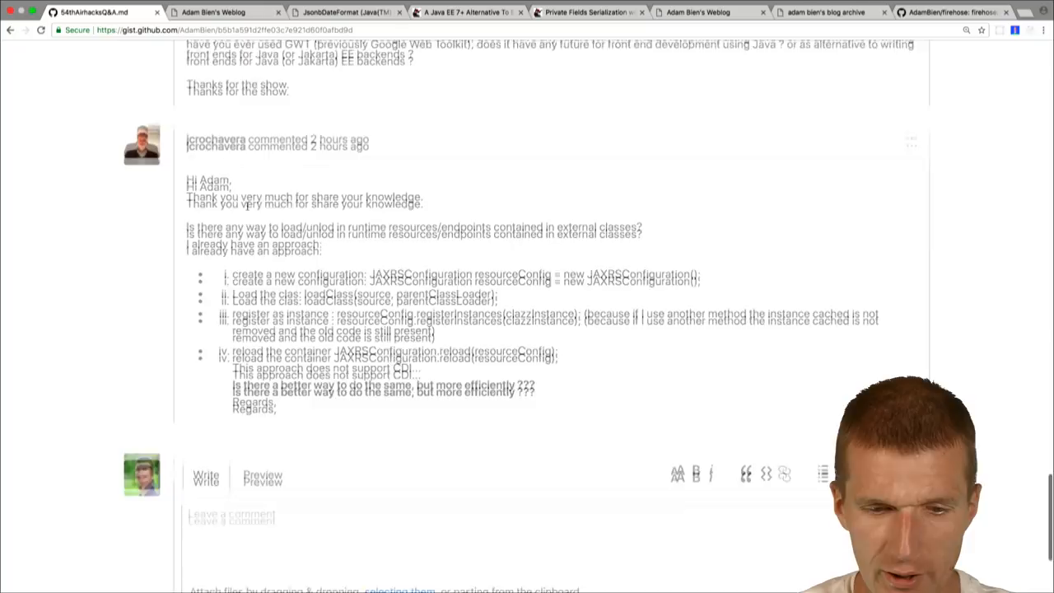
scroll(up, 3)
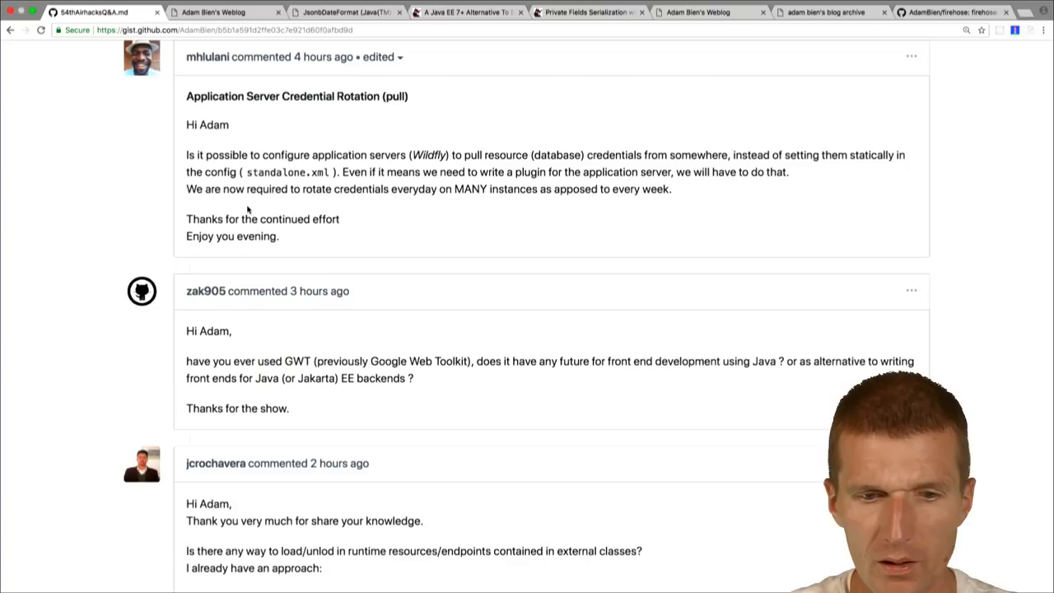
Scroll down to zak905's question about GWT's future for Java front ends.
scroll(down, 3)
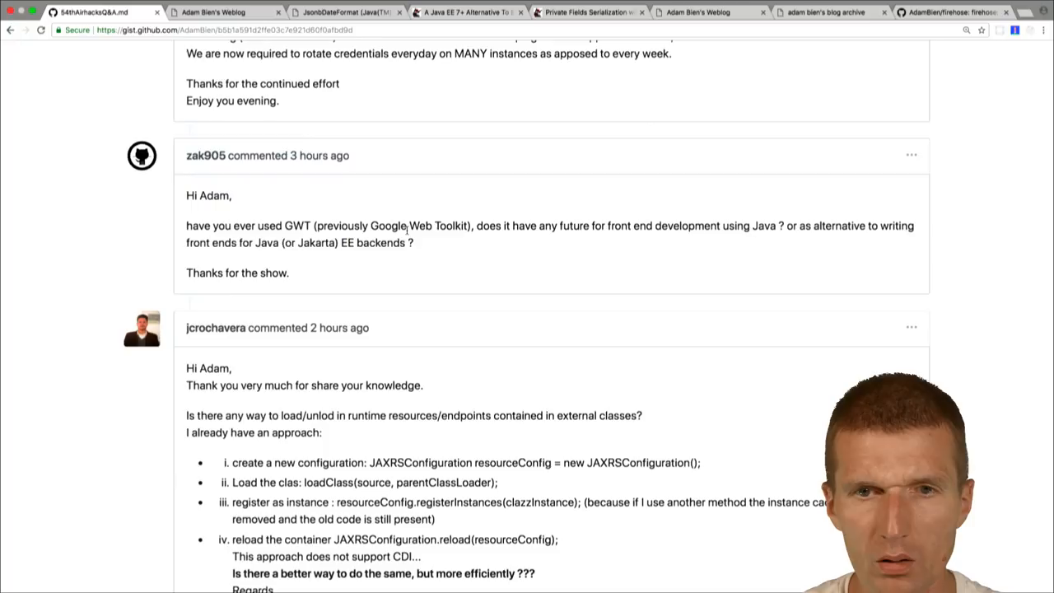
mouse_move(526, 315)
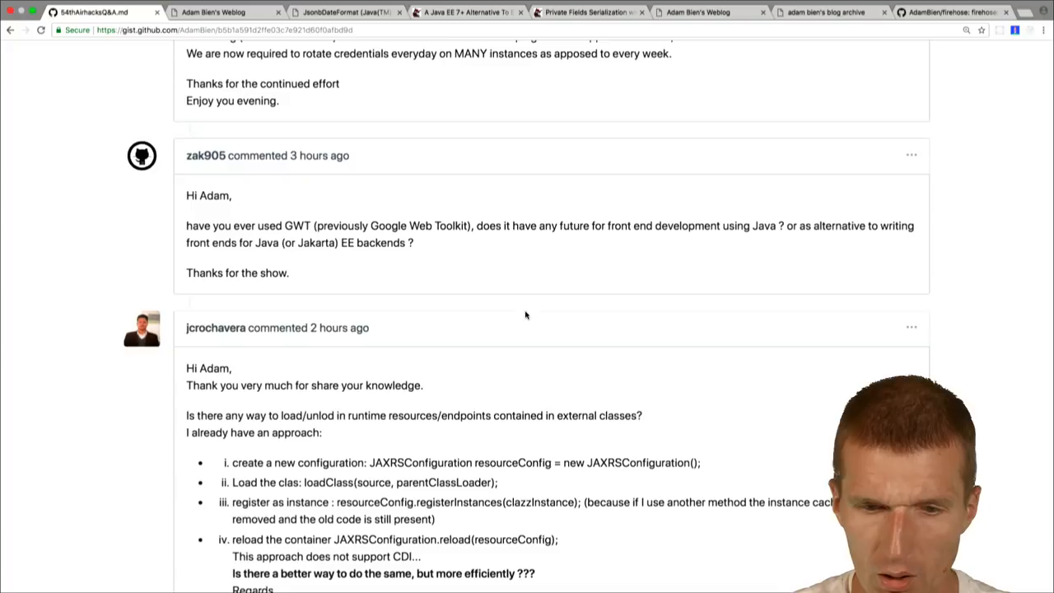
scroll(down, 3)
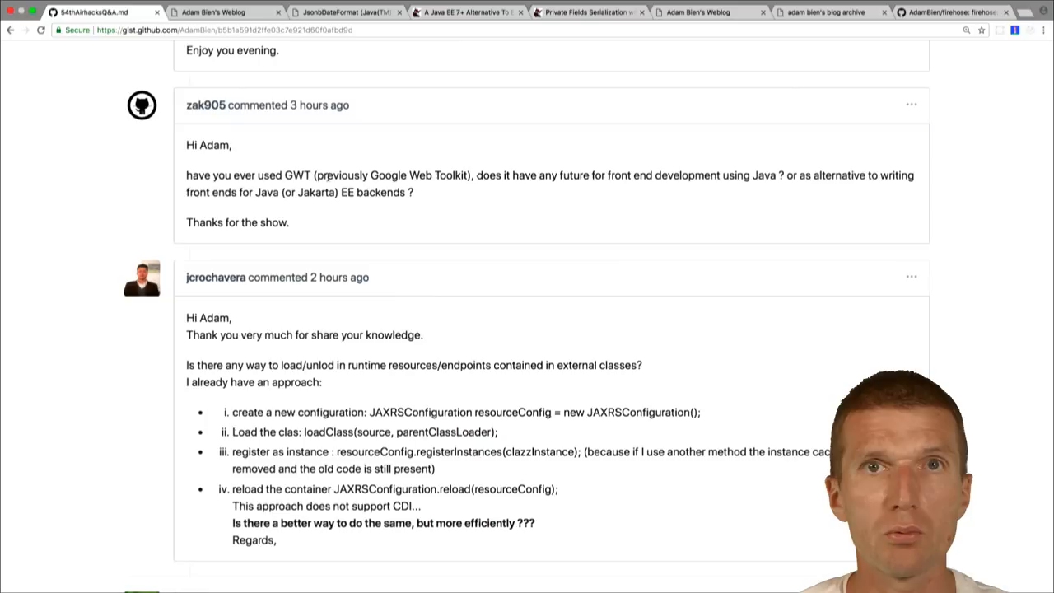
scroll(down, 3)
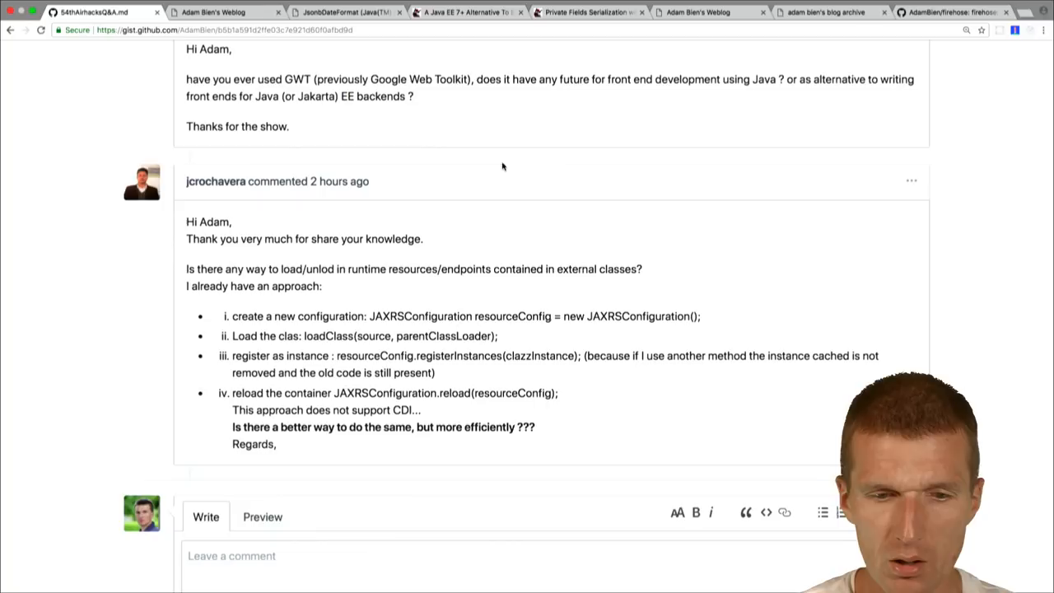
scroll(down, 3)
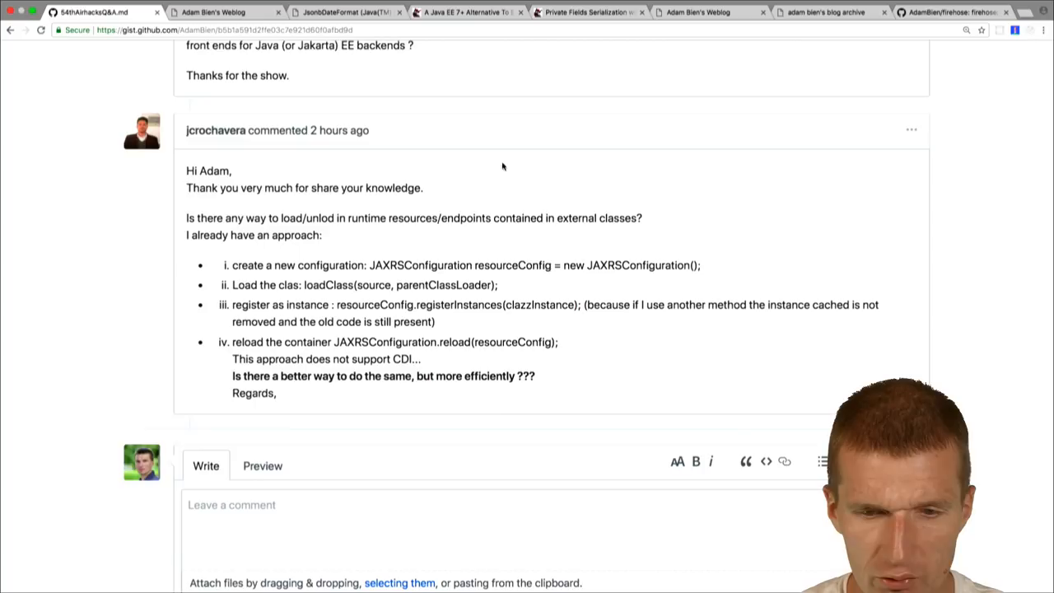
scroll(down, 3)
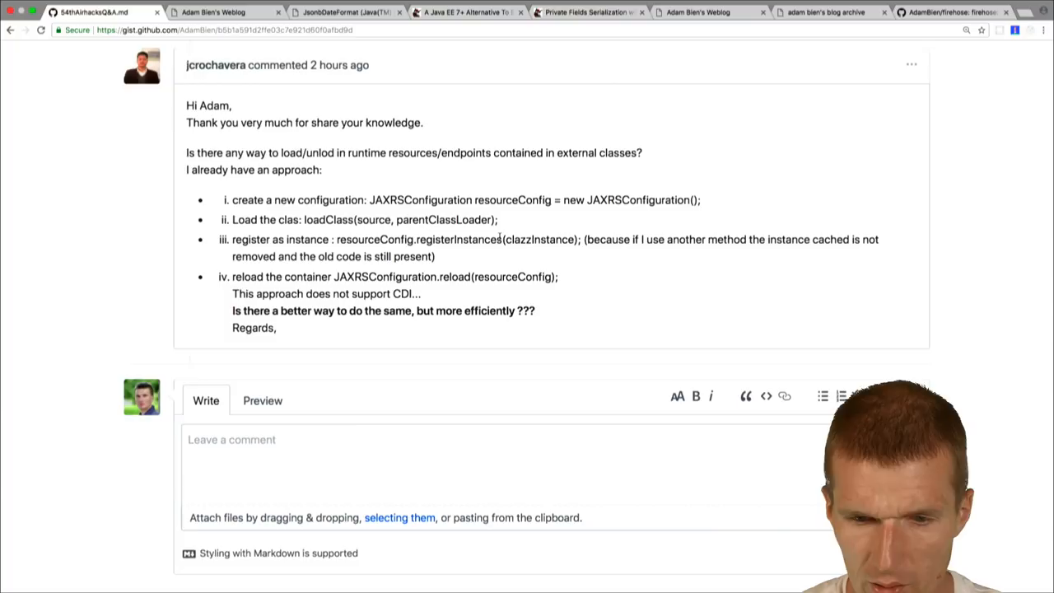
scroll(up, 3)
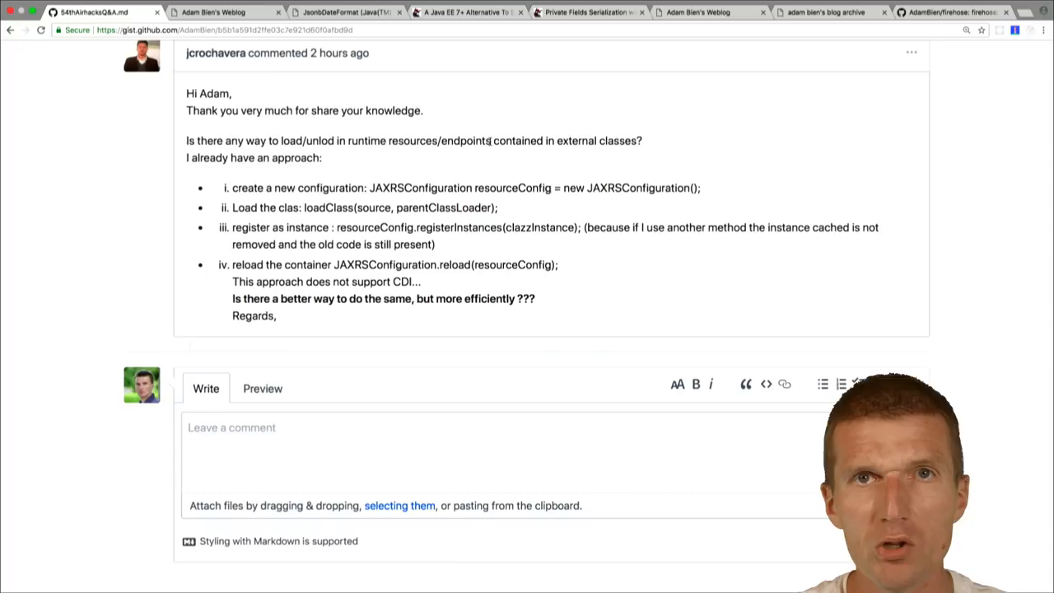
mouse_move(527, 153)
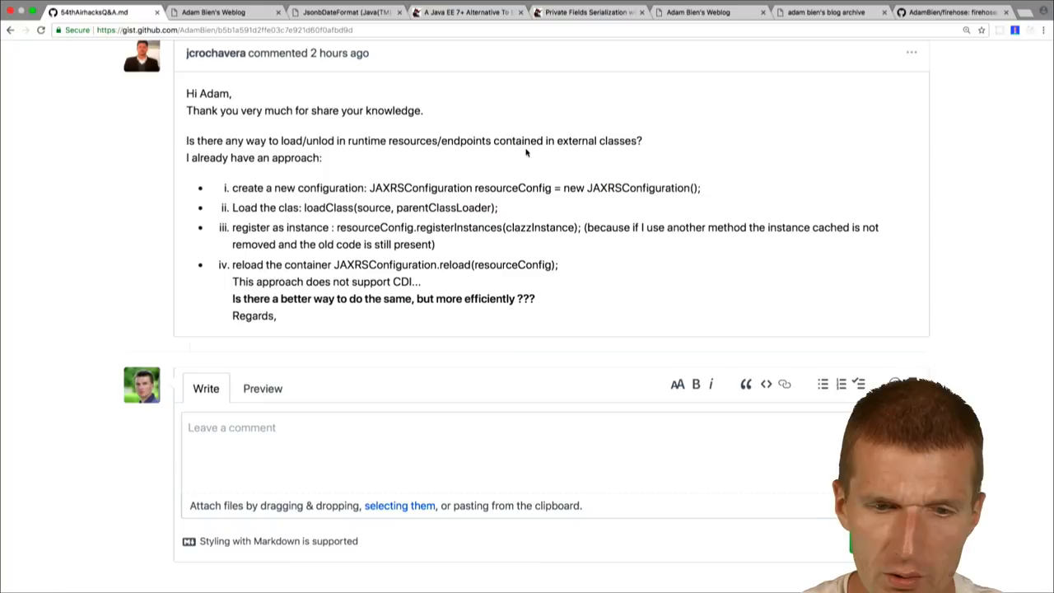